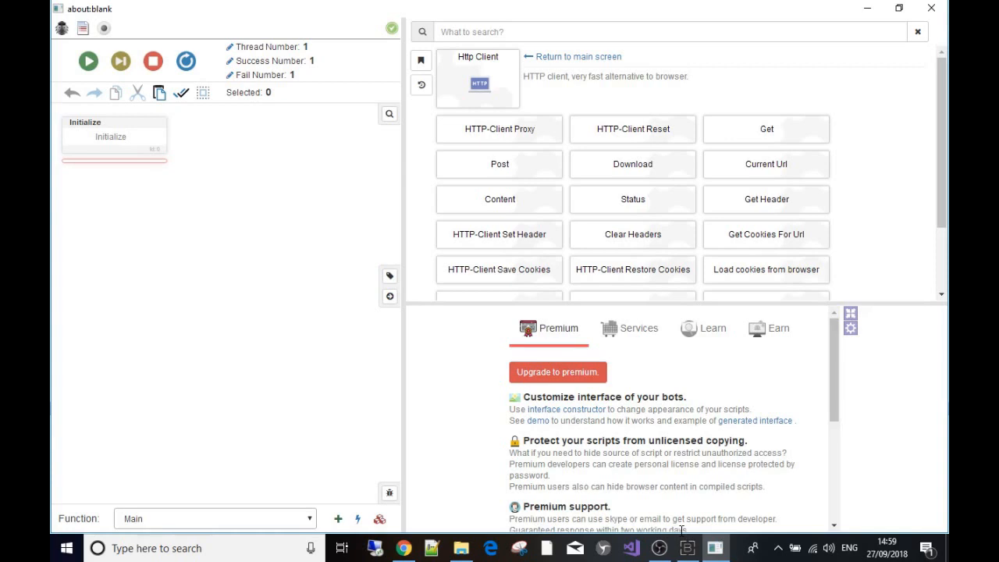
mouse_move(683, 536)
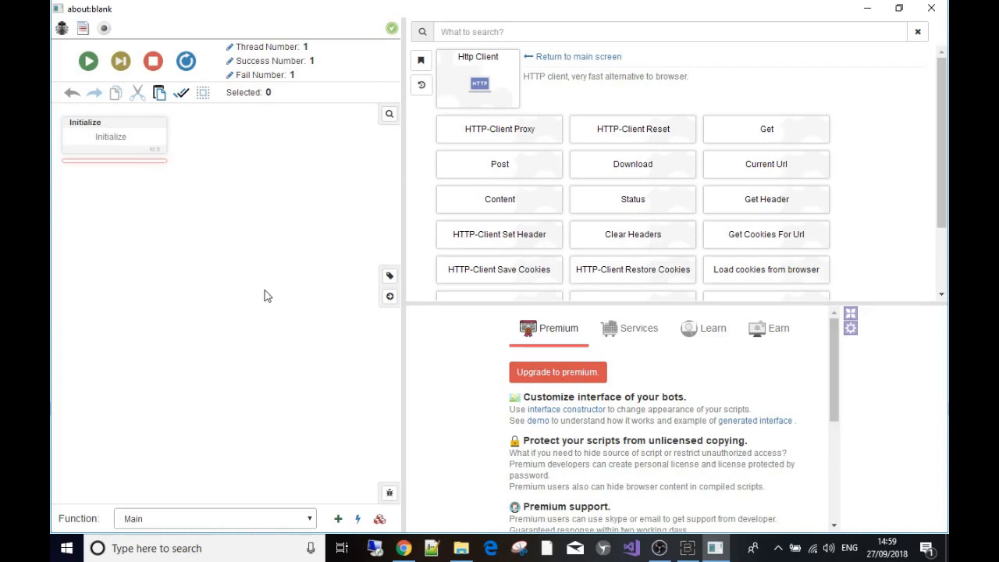
left_click(578, 56)
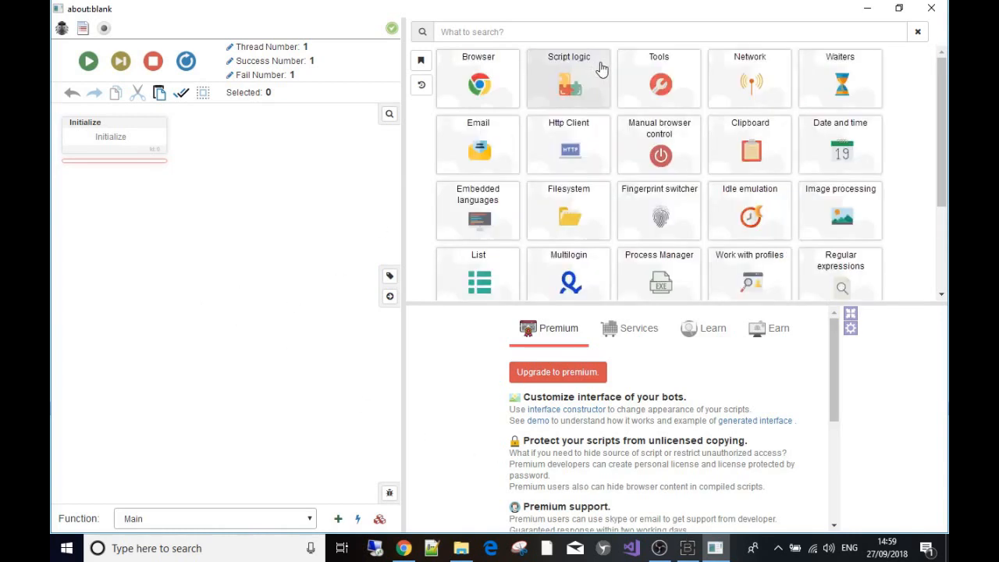
mouse_move(499, 75)
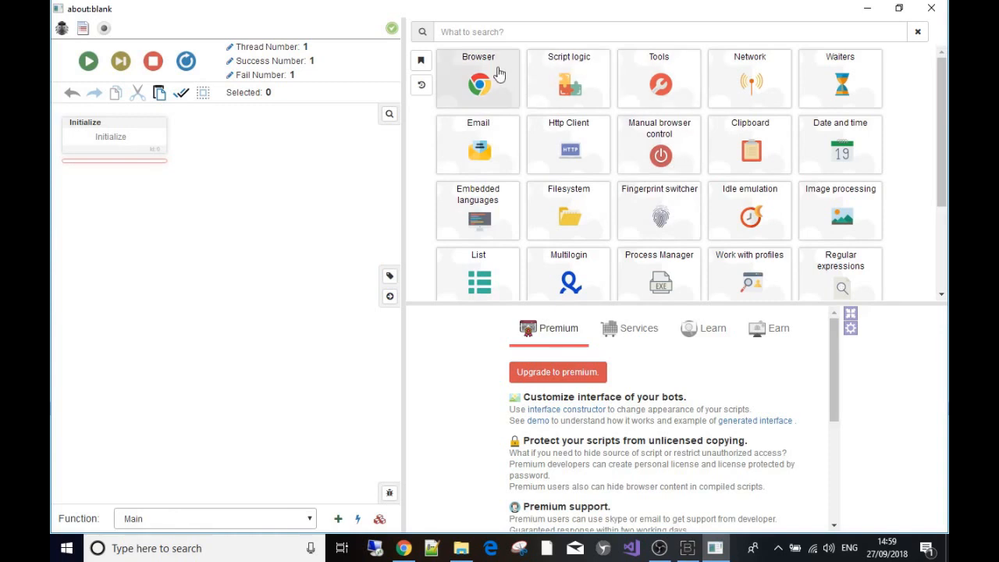
mouse_move(560, 149)
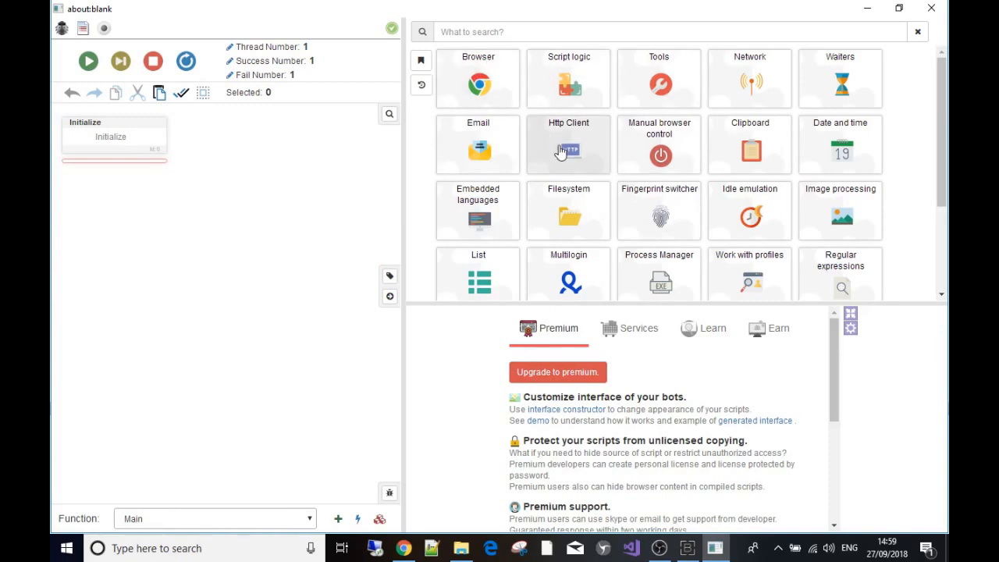
mouse_move(584, 139)
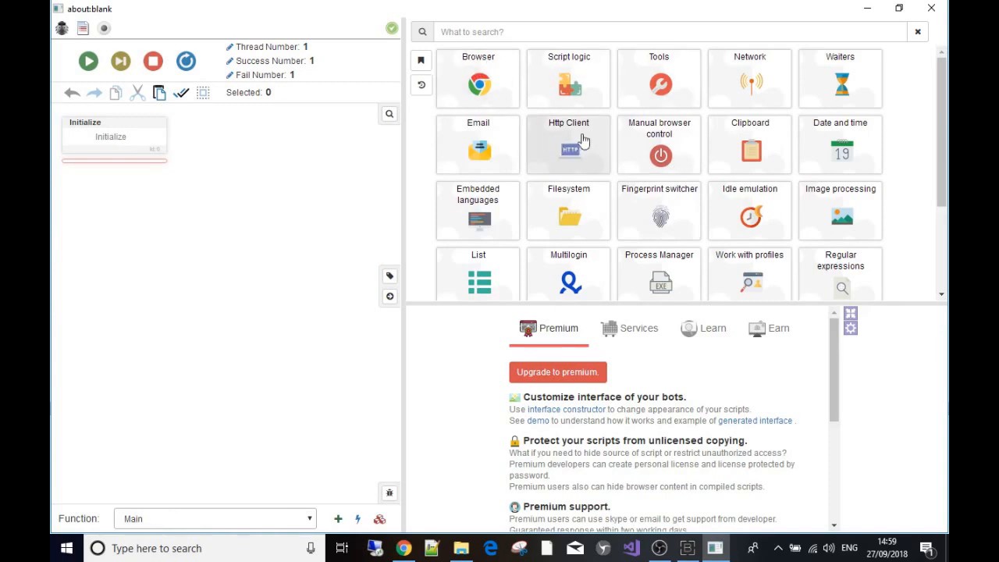
left_click(568, 145)
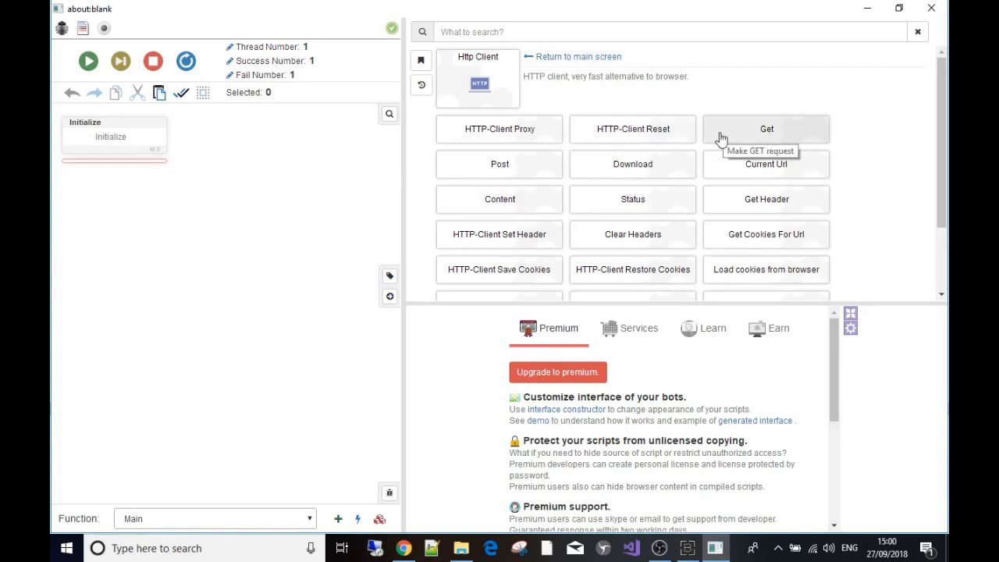
left_click(766, 129)
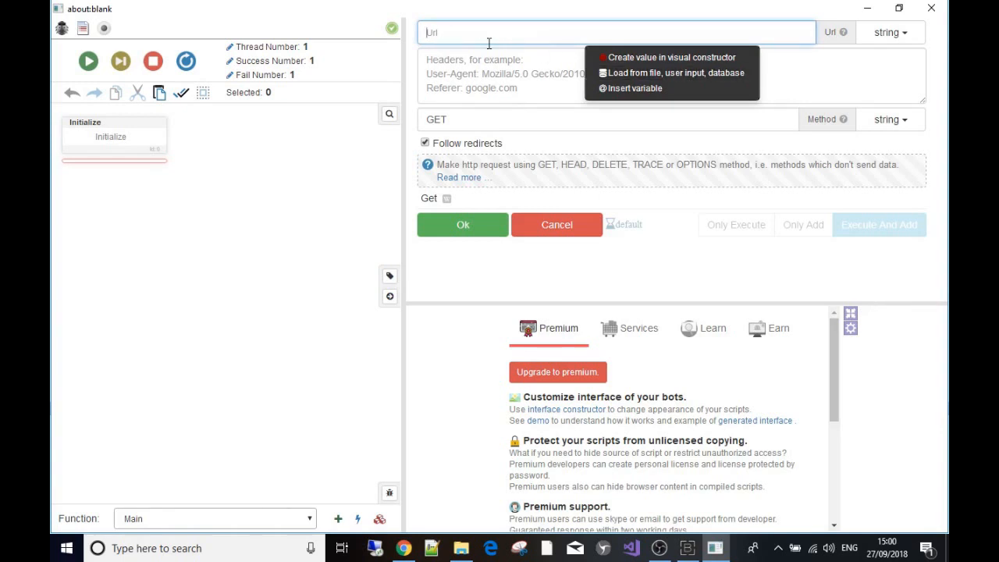
type("http://thebotempire.com")
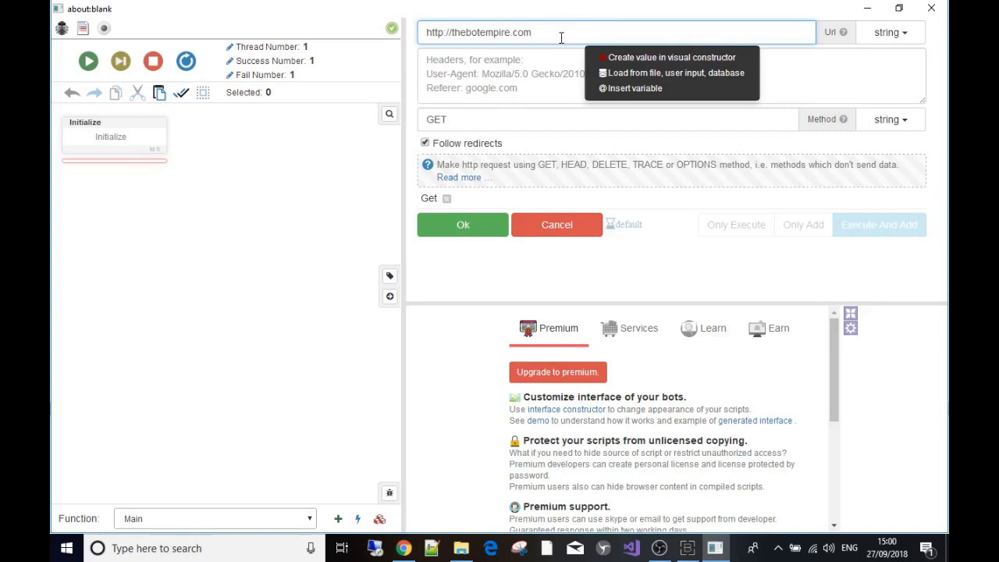
left_click(462, 225)
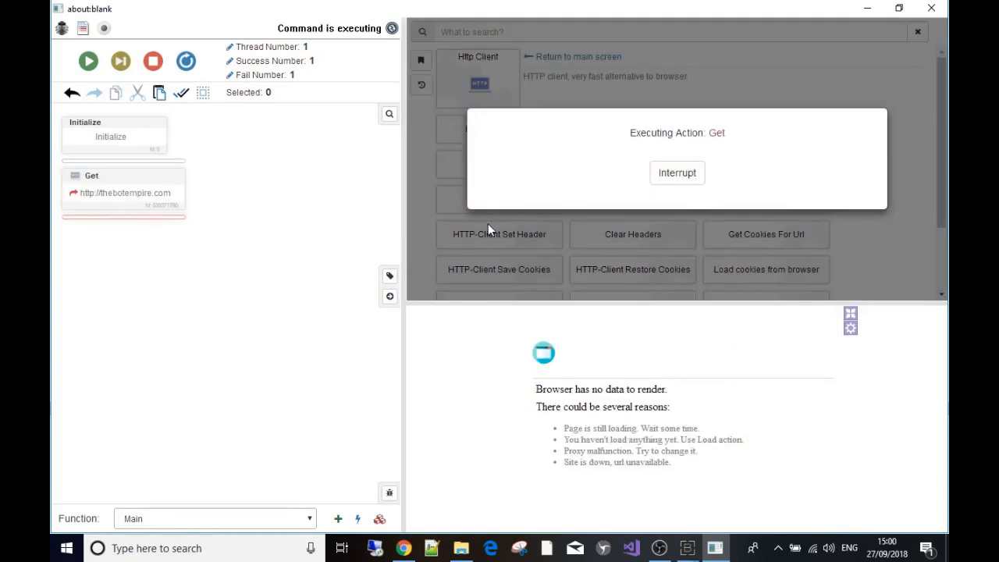
mouse_move(310, 231)
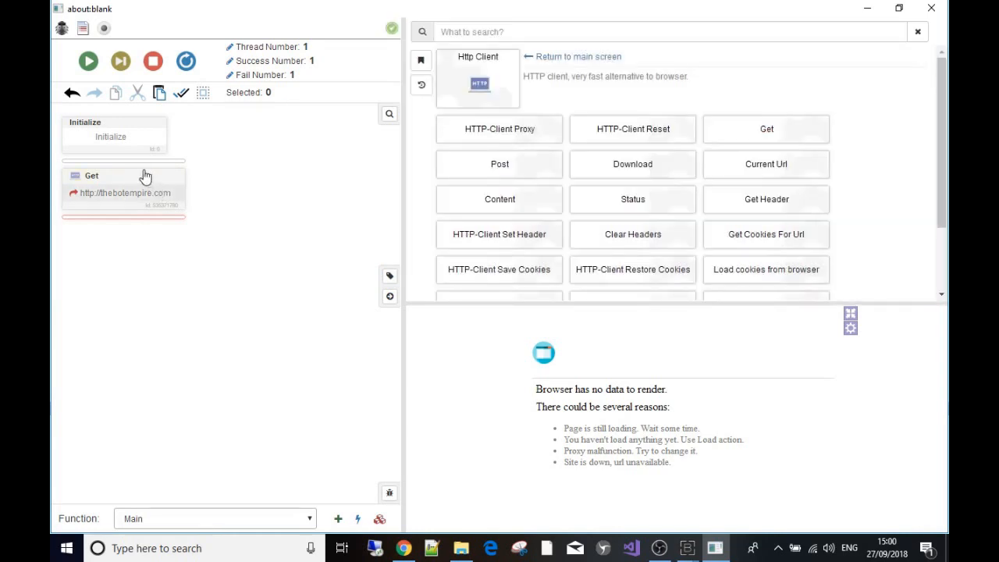
mouse_move(133, 128)
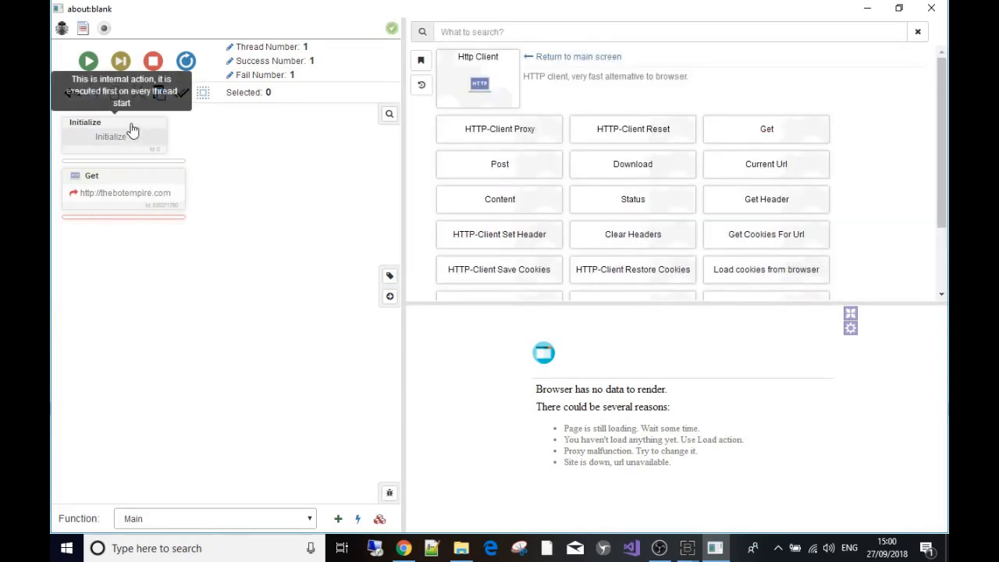
right_click(99, 179)
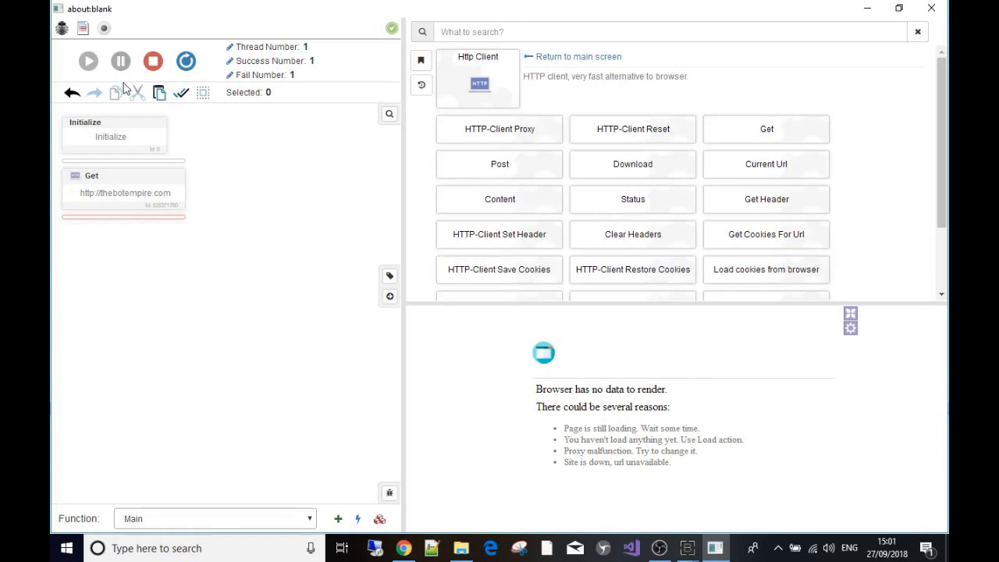
mouse_move(127, 86)
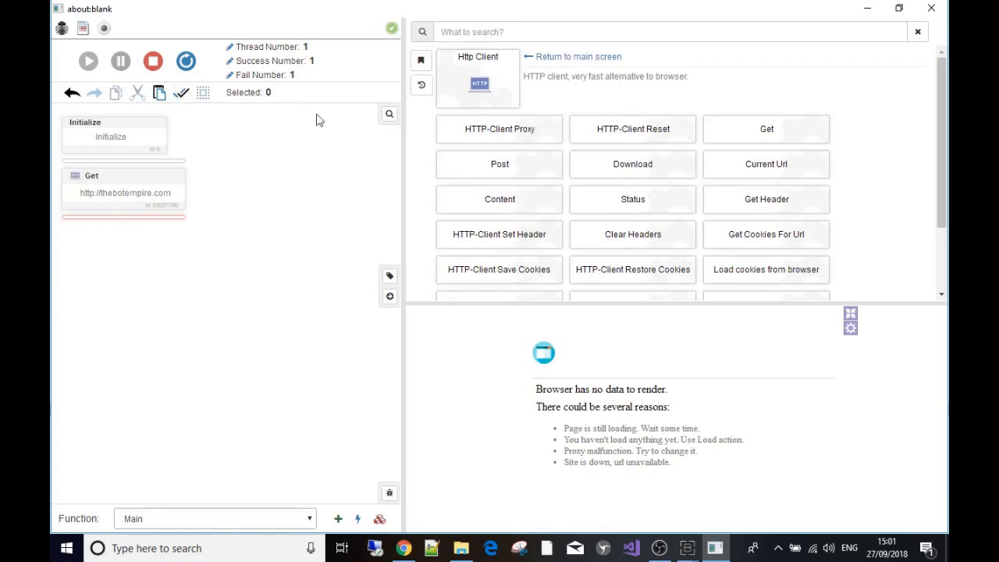
Add a Content action that stores the page source in SAVED_CONTENT.
left_click(499, 198)
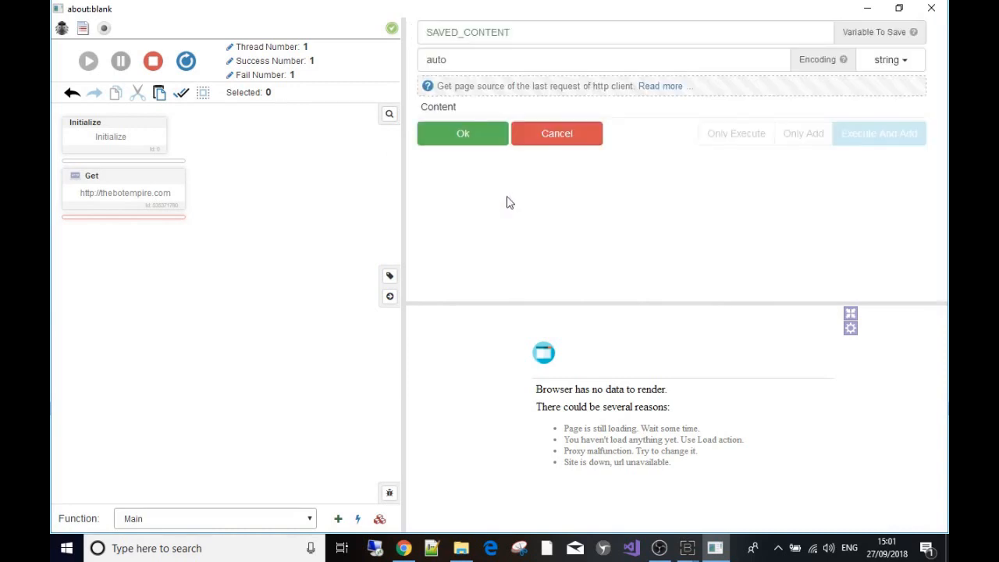
left_click(556, 133)
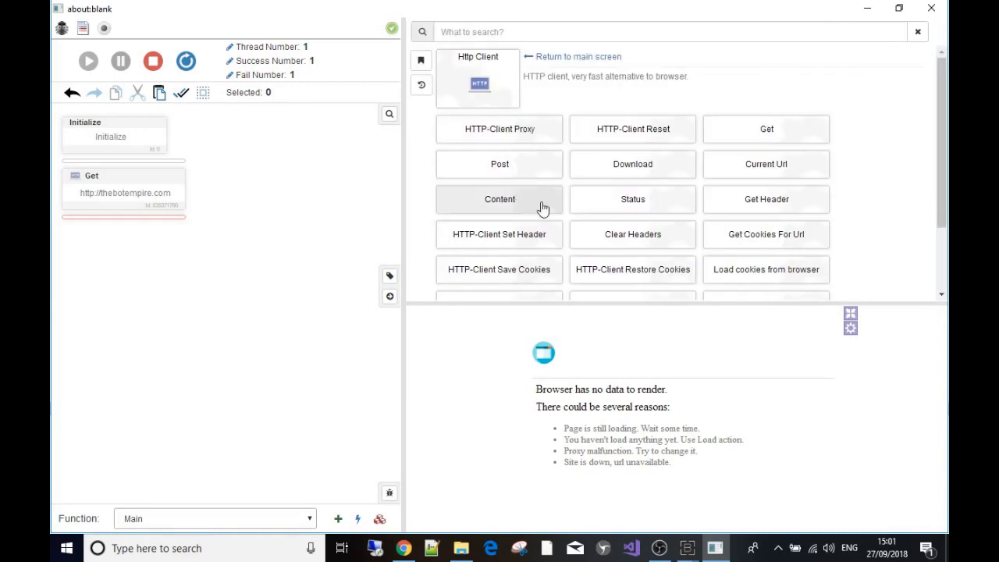
left_click(499, 199)
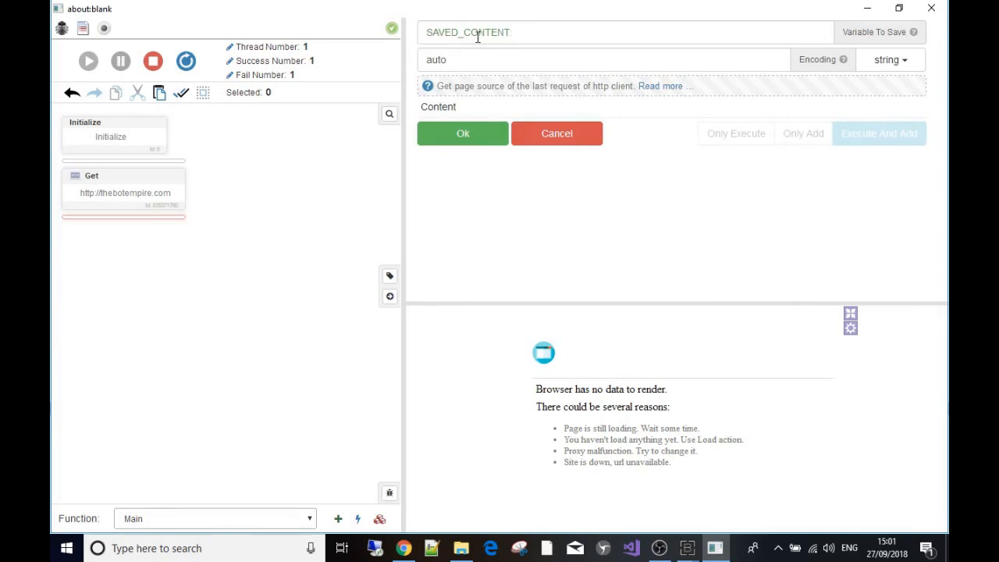
left_click(624, 32)
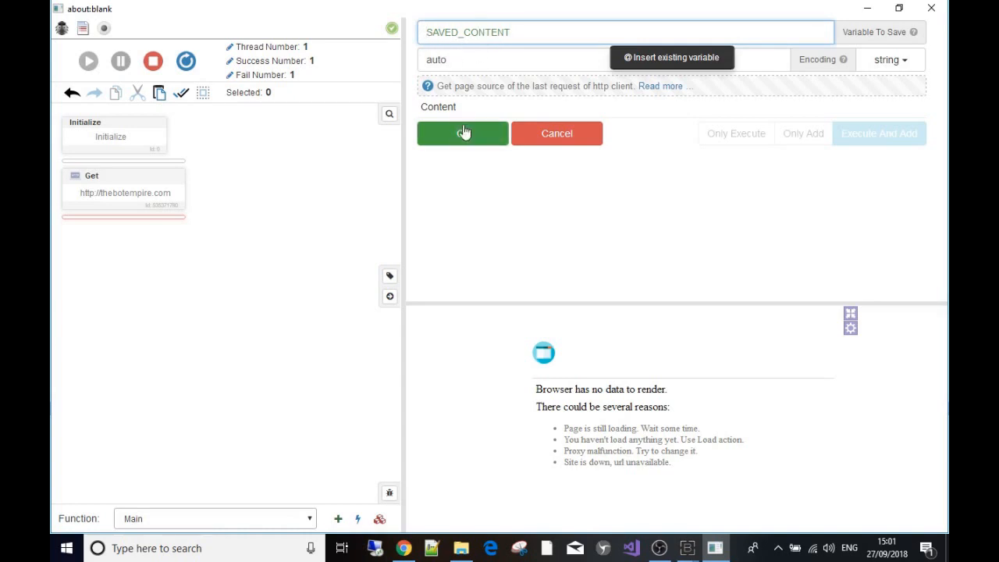
left_click(462, 133)
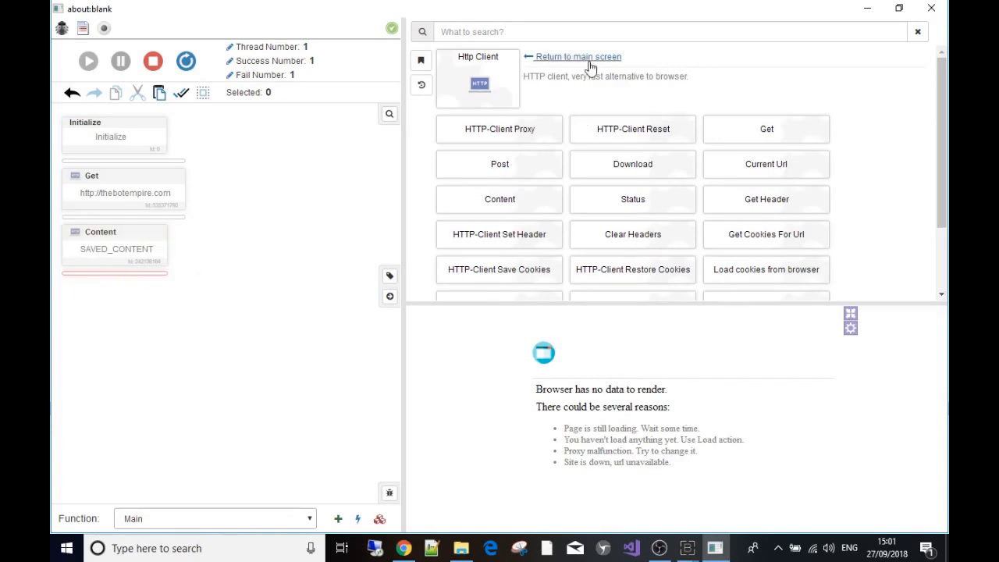
Add a Log action from Tools whose message is the SAVED_CONTENT variable.
left_click(577, 56)
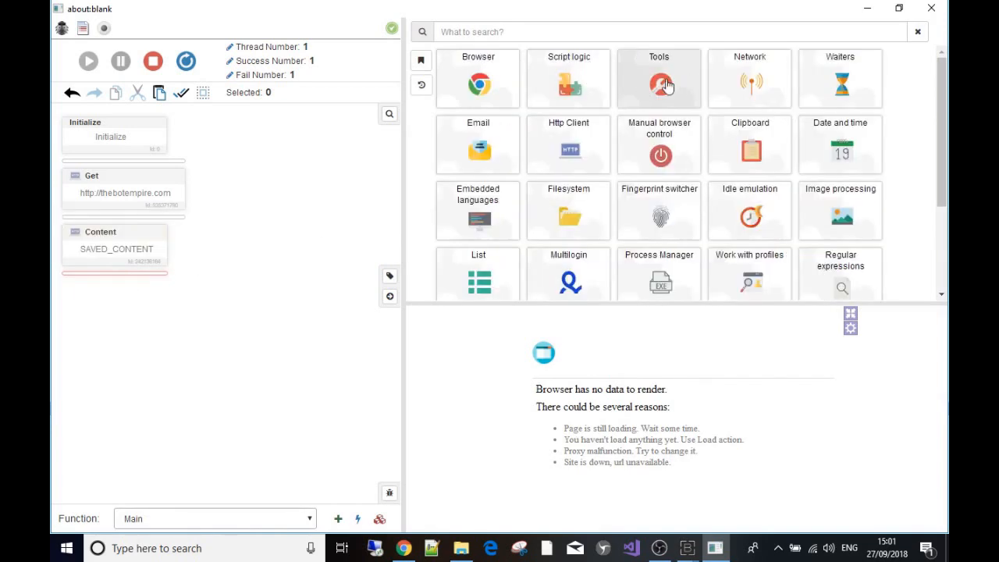
left_click(658, 78)
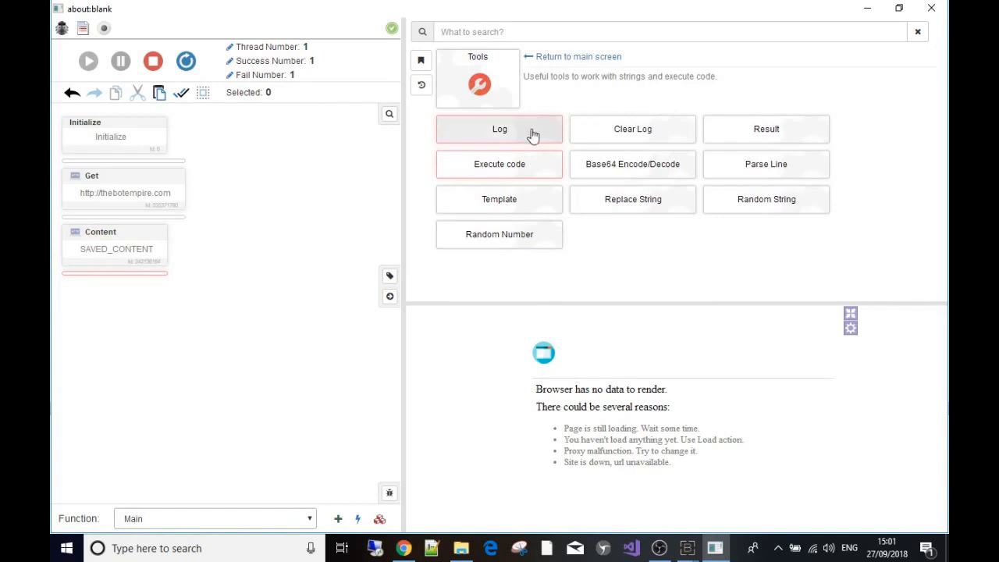
left_click(498, 129)
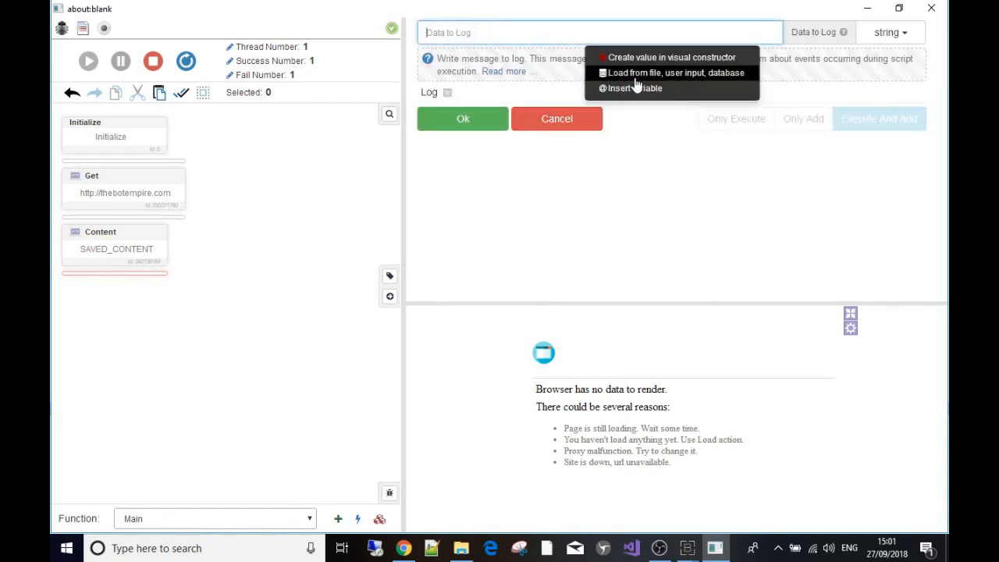
left_click(634, 87)
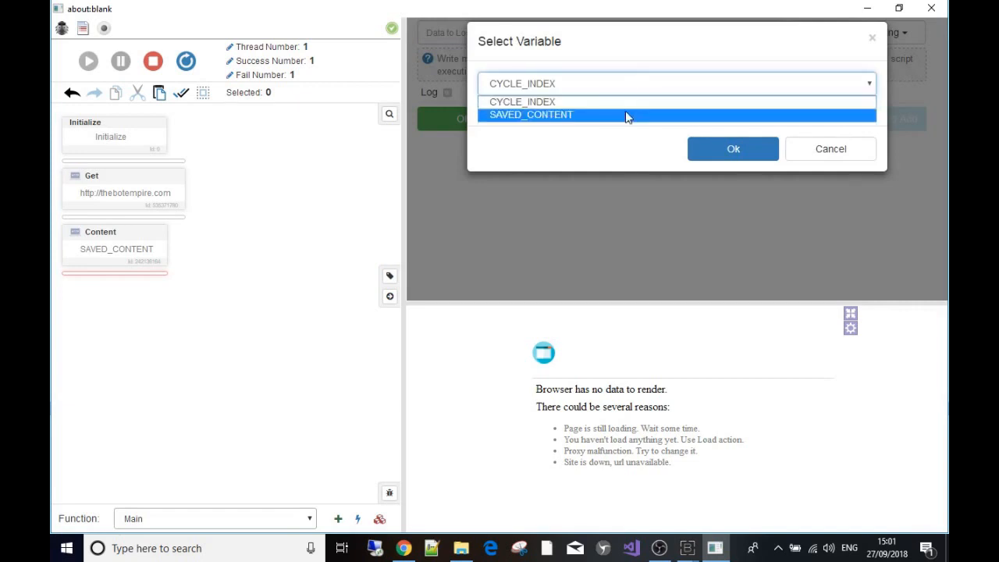
left_click(733, 148)
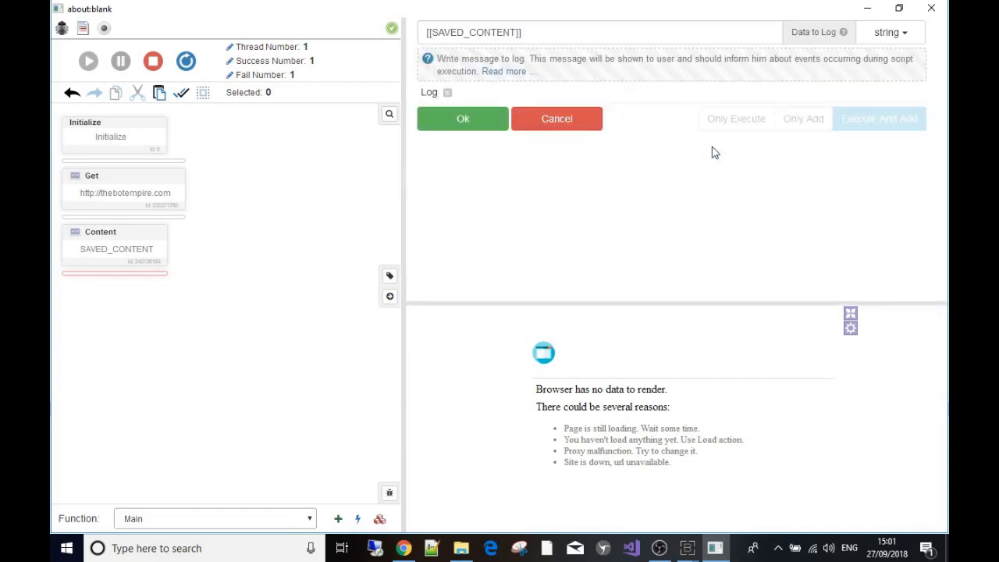
left_click(463, 118)
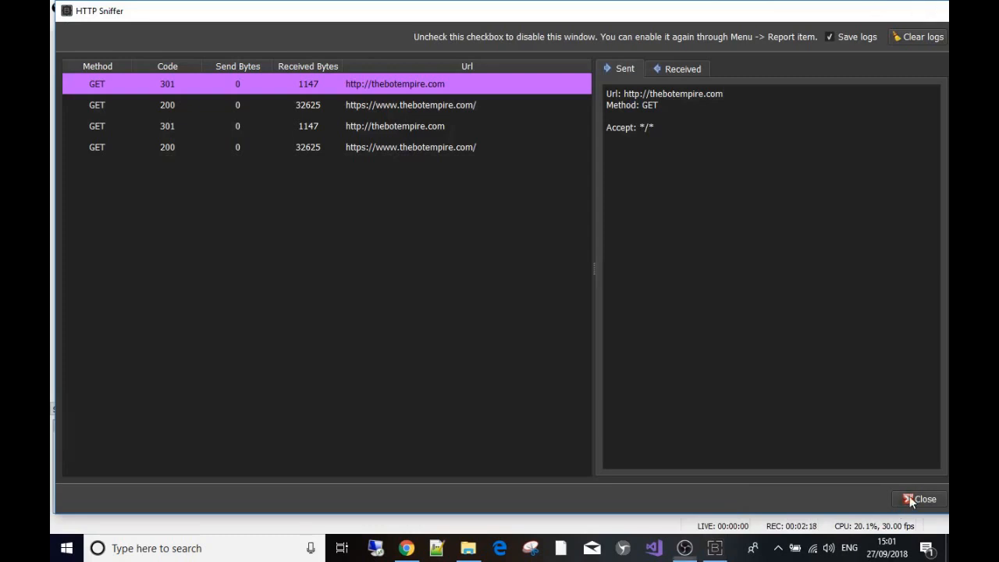
Close the HTTP Sniffer listing the thebotempire.com GET requests.
left_click(919, 499)
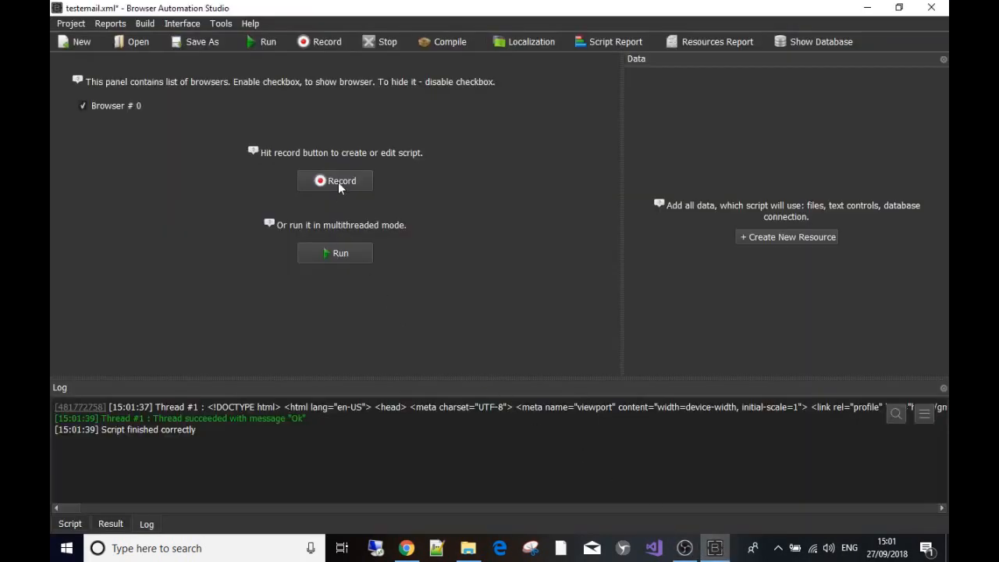
mouse_move(347, 258)
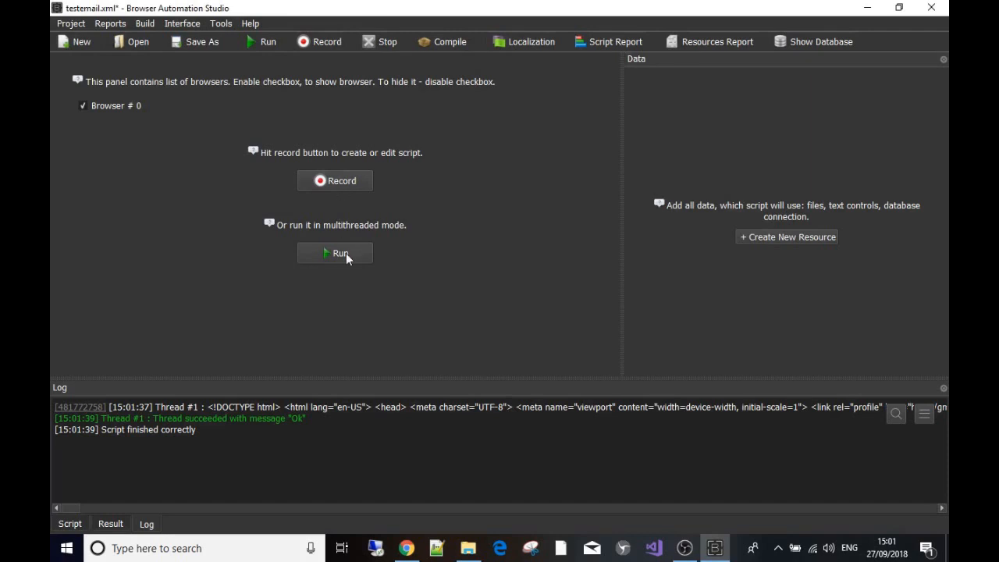
Run the script again and dismiss the Script Report showing one success.
left_click(335, 253)
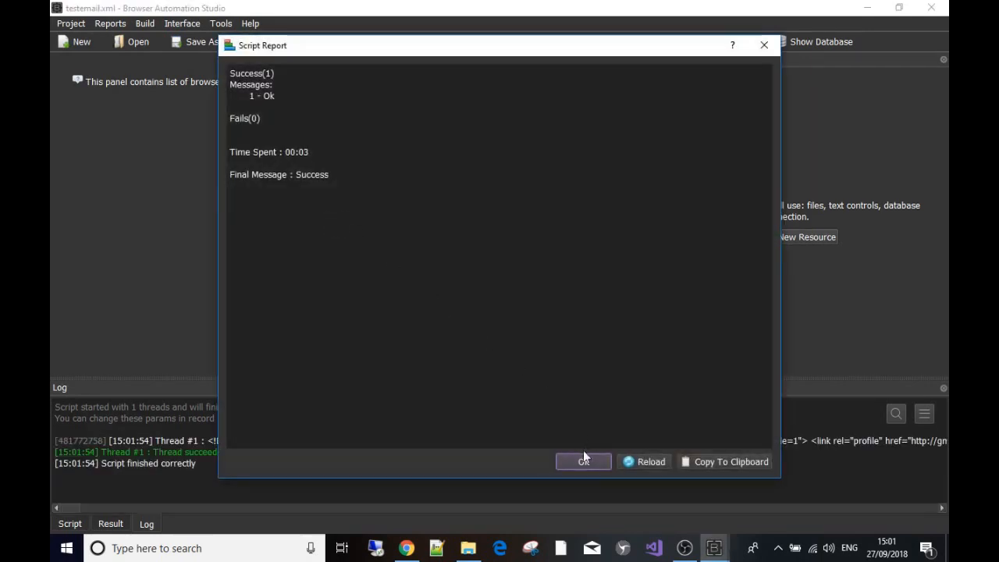
left_click(583, 461)
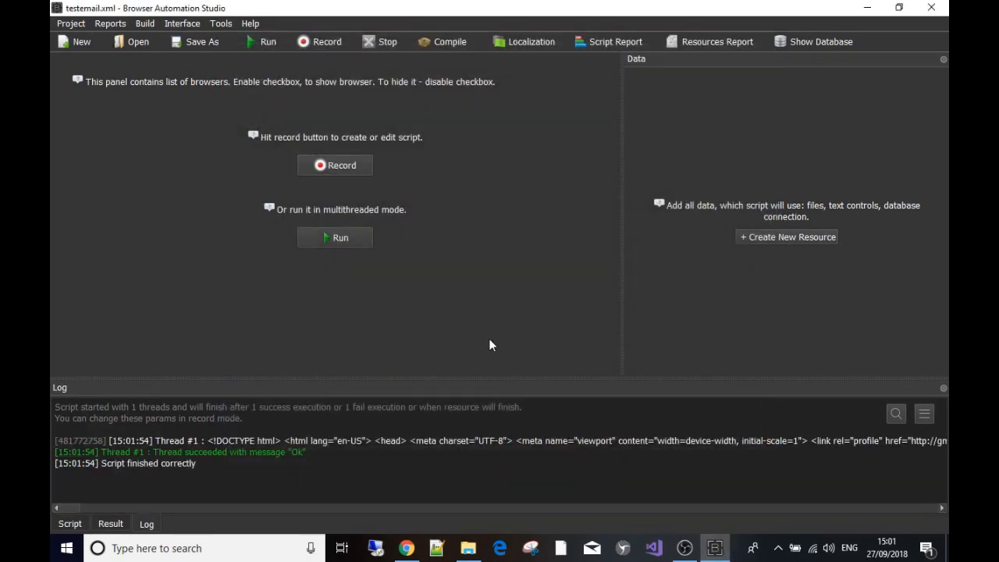
mouse_move(295, 515)
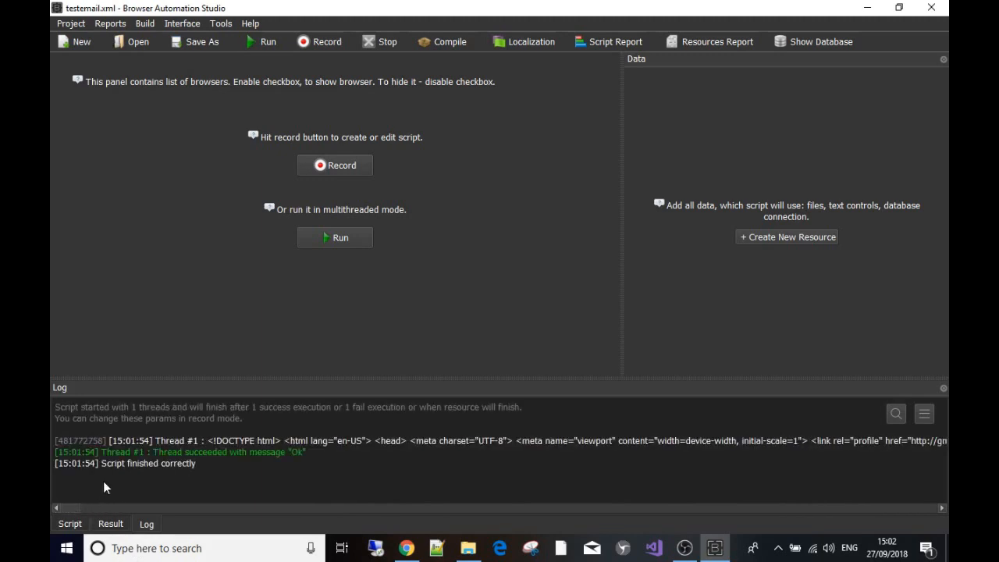
mouse_move(153, 488)
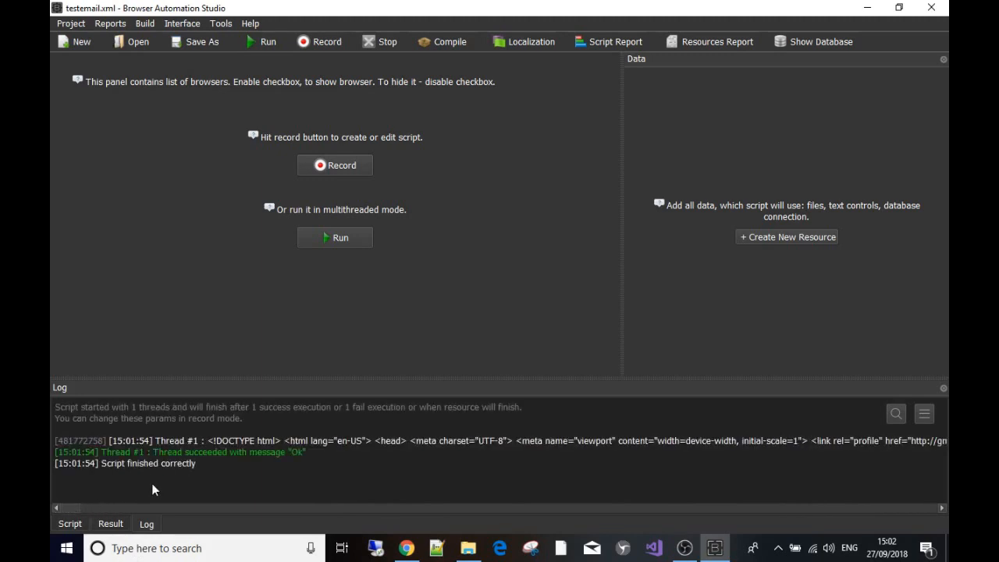
mouse_move(580, 482)
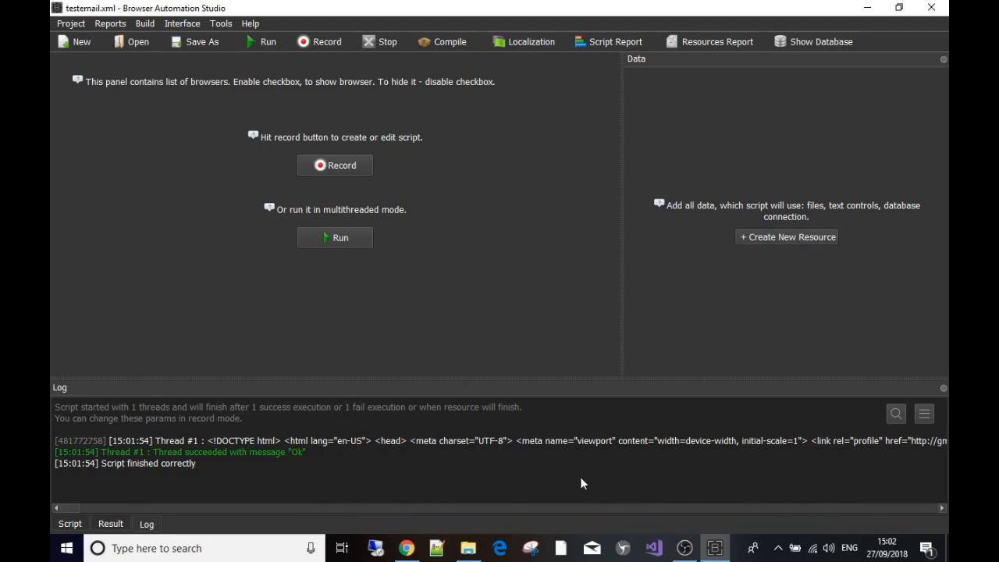
mouse_move(943, 511)
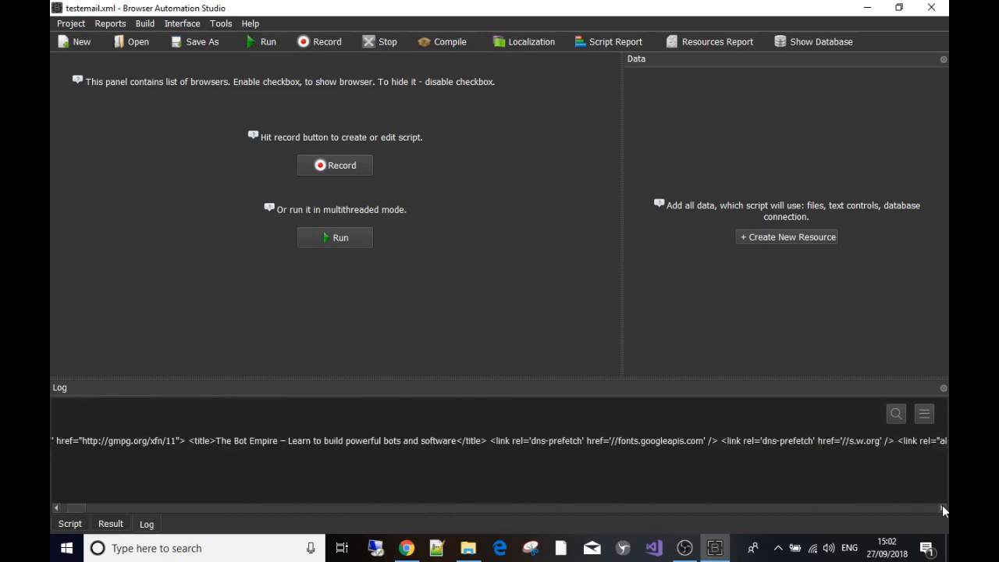
scroll("right", 3)
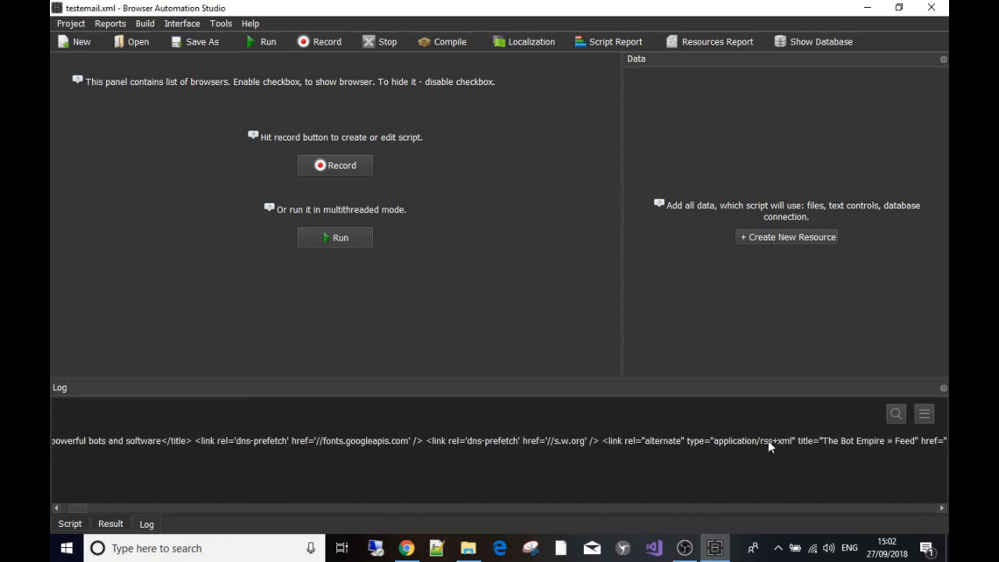
mouse_move(594, 460)
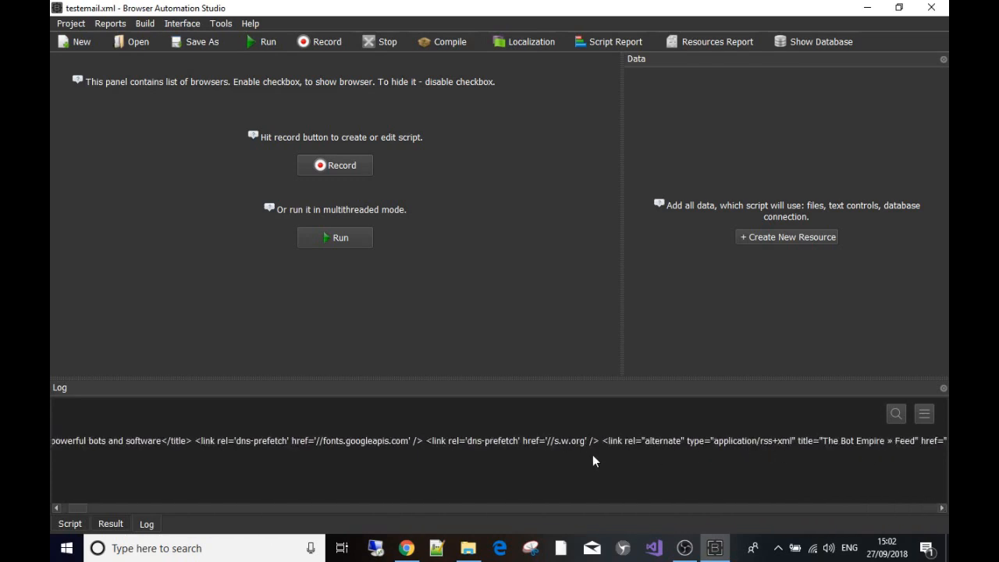
mouse_move(601, 465)
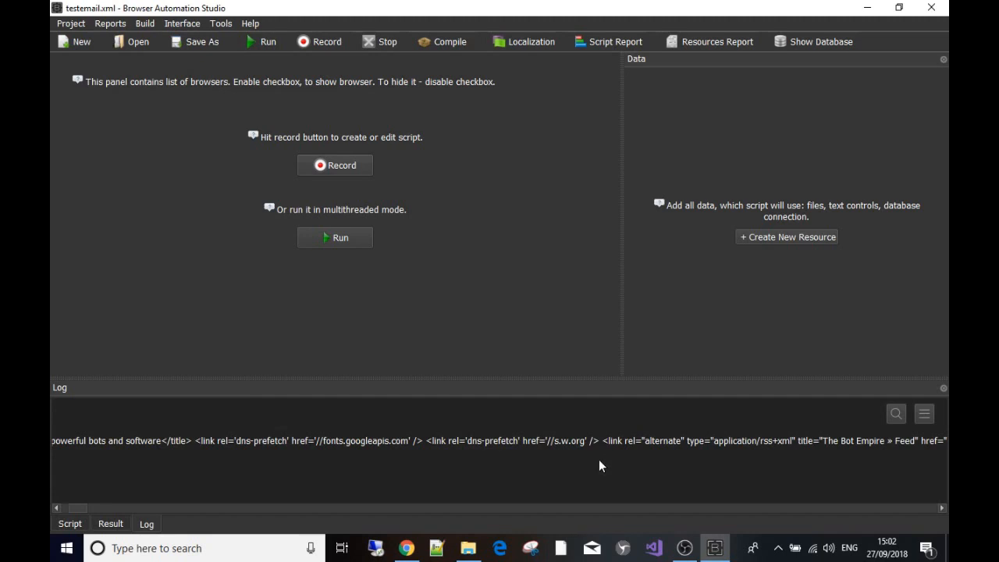
mouse_move(600, 468)
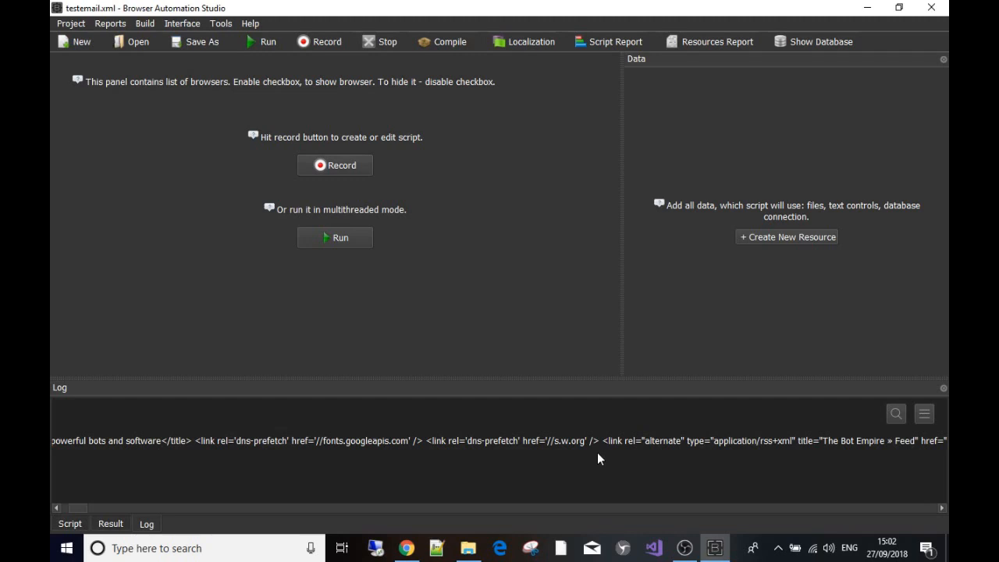
mouse_move(596, 461)
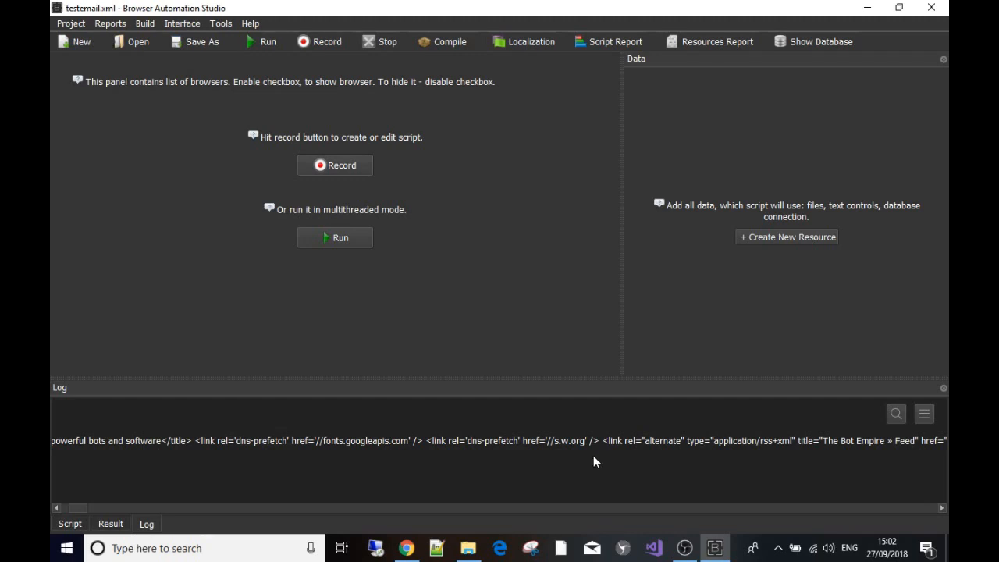
mouse_move(556, 443)
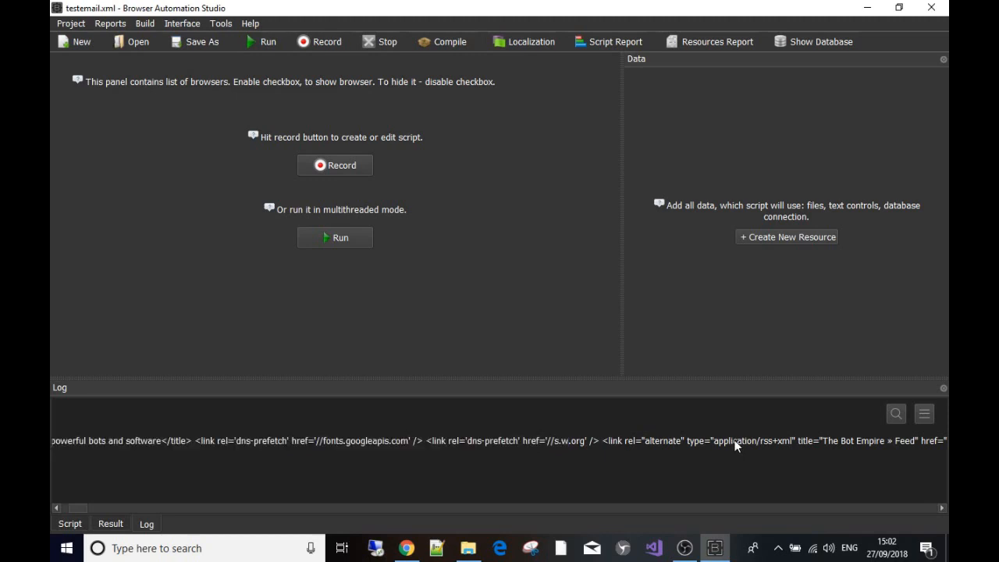
mouse_move(737, 443)
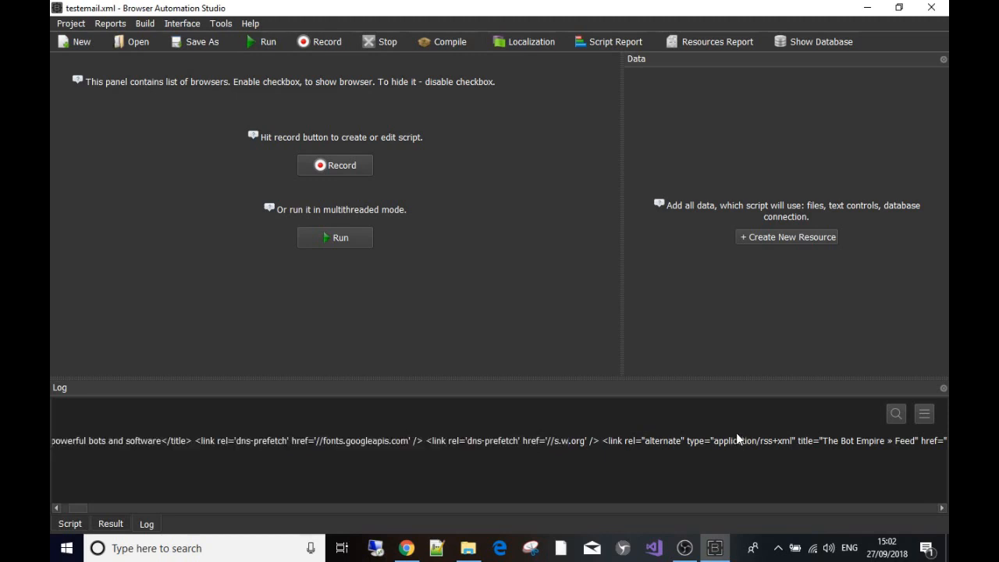
mouse_move(724, 446)
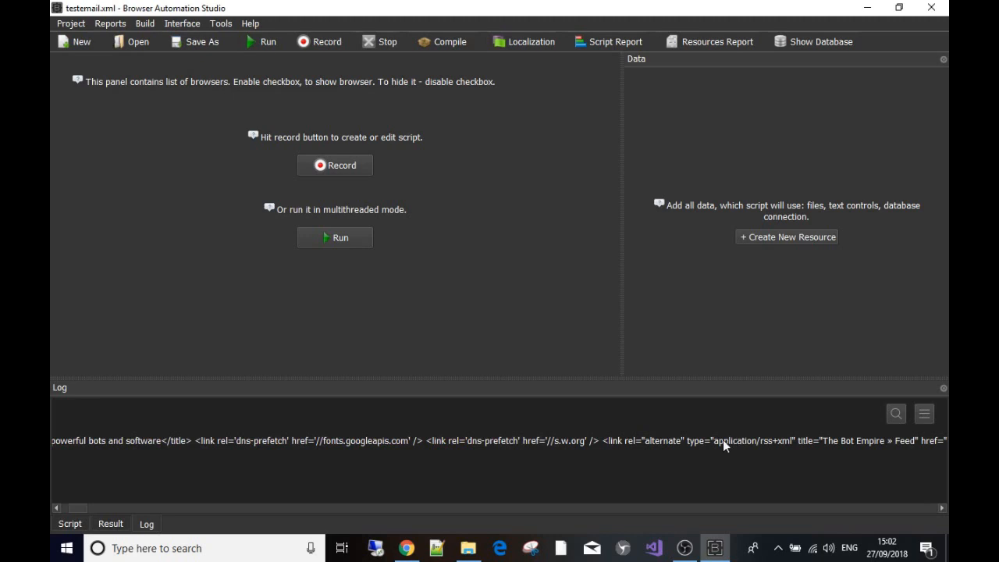
mouse_move(710, 433)
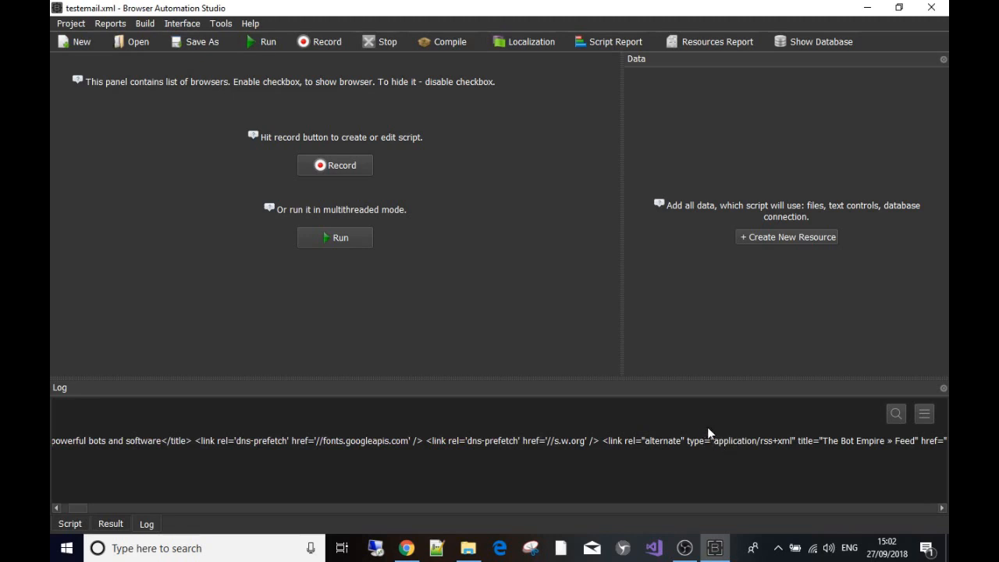